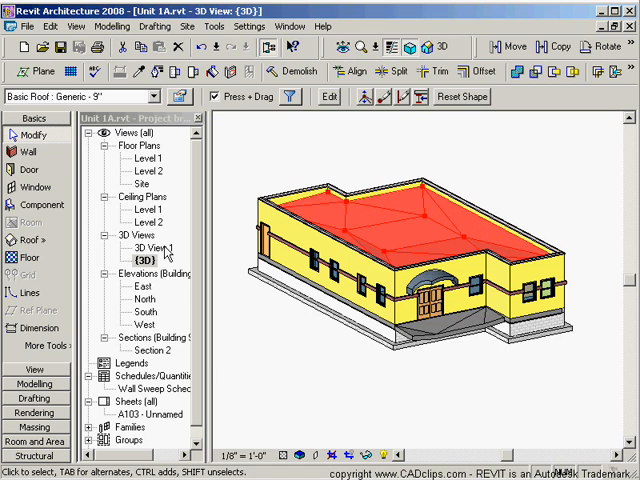
# - Switch to the perspective 3D View 1 showing the building's ridged roof
pyautogui.doubleClick(148, 246)
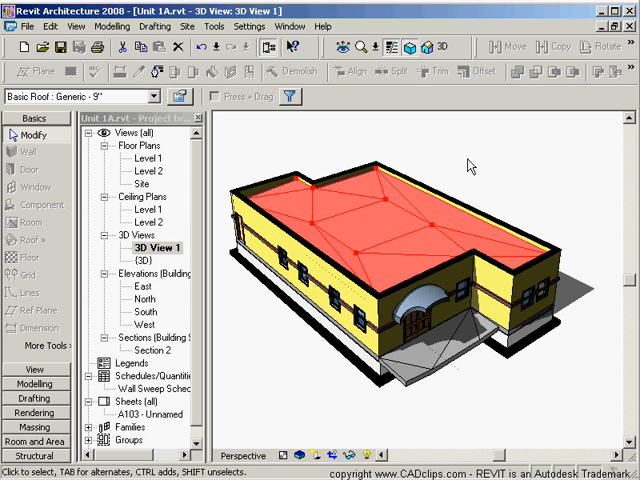
pyautogui.moveTo(544, 144)
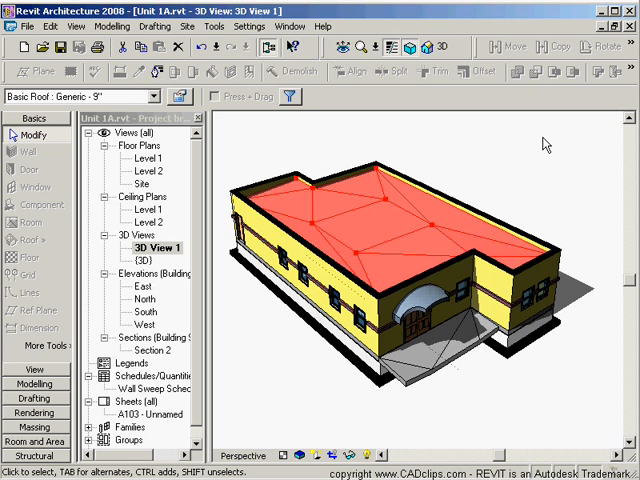
pyautogui.moveTo(622, 212)
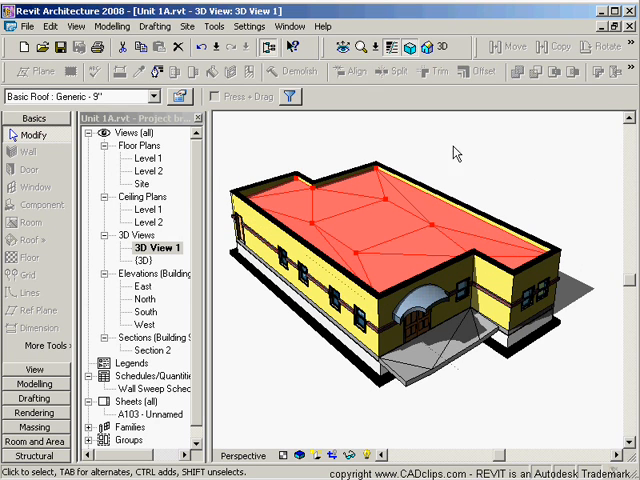
pyautogui.moveTo(556, 170)
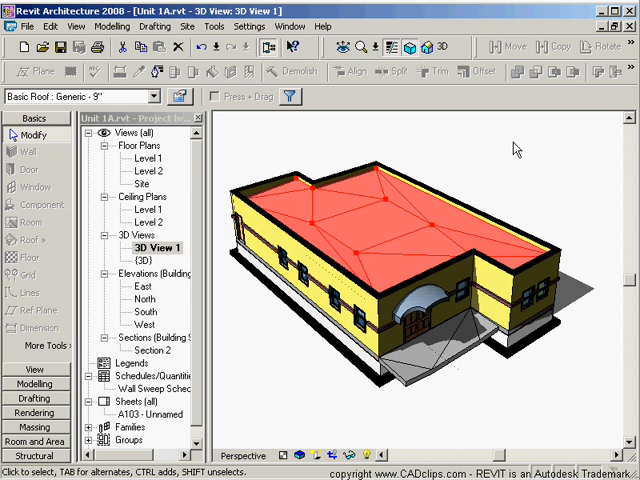
pyautogui.moveTo(508, 160)
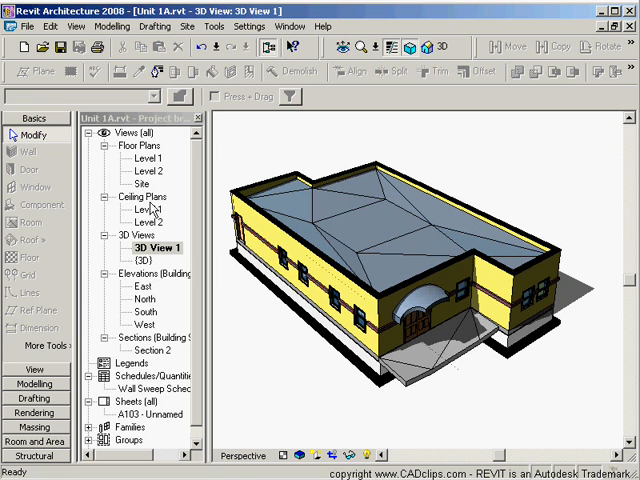
# - Return to the default {3D} view via the Site plan, showing the flat roof
pyautogui.doubleClick(144, 184)
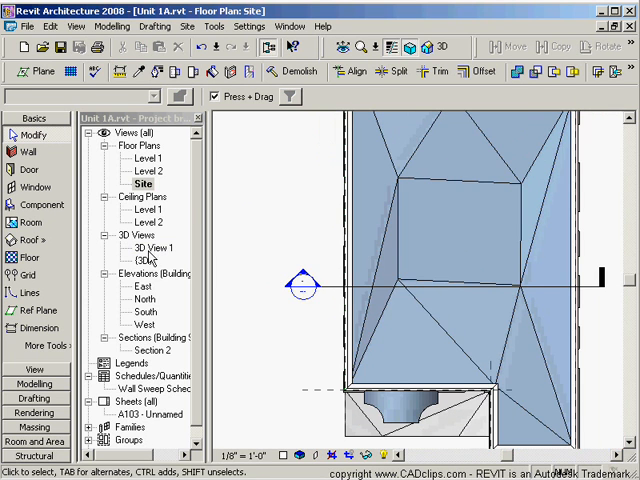
pyautogui.doubleClick(140, 260)
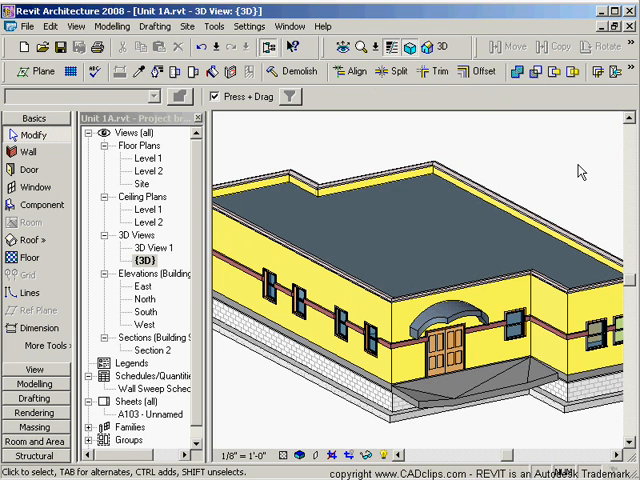
pyautogui.moveTo(588, 164)
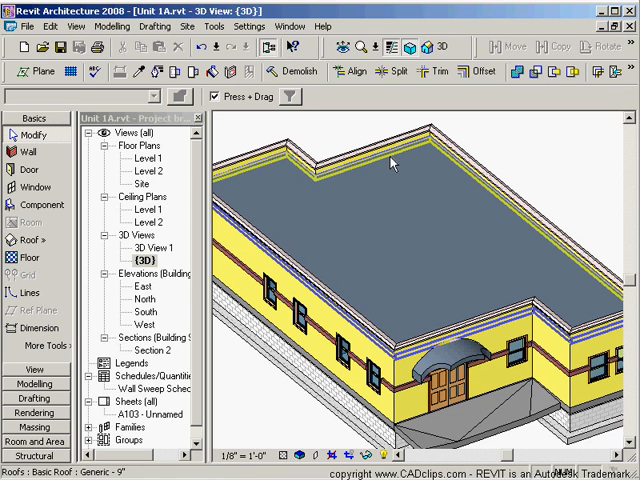
# - Activate Add Split Line on the selected flat roof
pyautogui.click(390, 164)
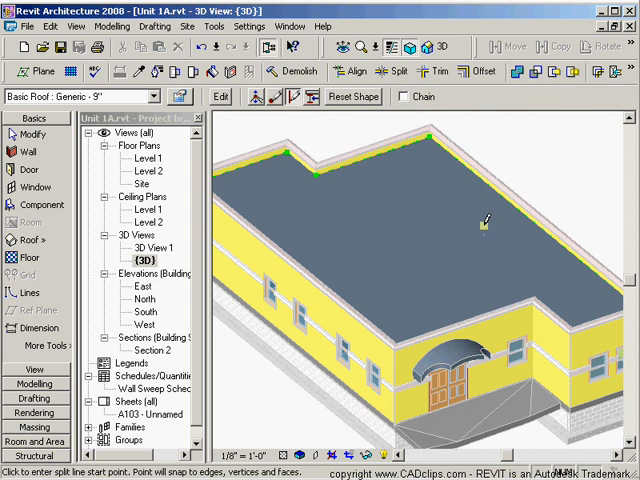
pyautogui.moveTo(480, 218)
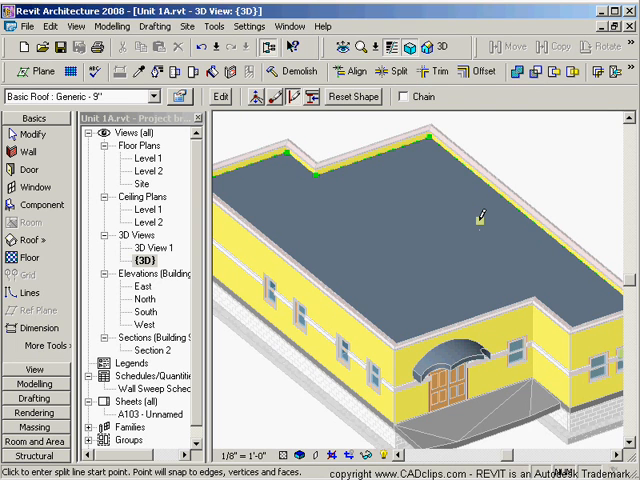
pyautogui.moveTo(476, 216)
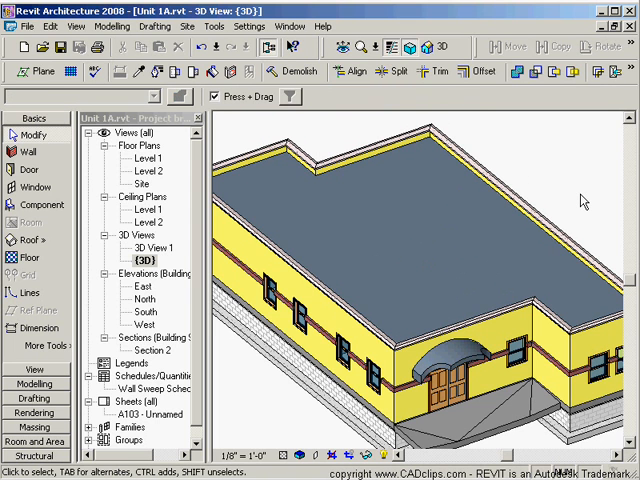
pyautogui.moveTo(420, 168)
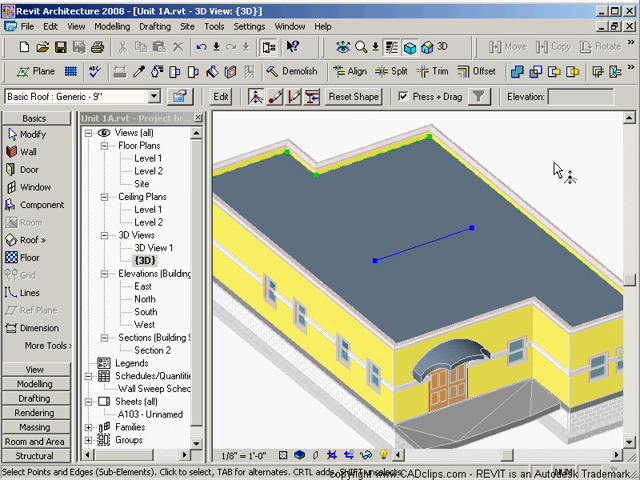
pyautogui.moveTo(572, 288)
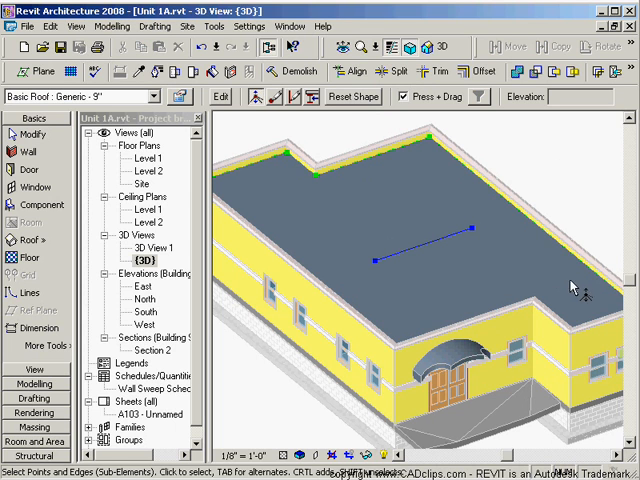
# - Lower the split line's elevation to -1 and draw another split line to the roof edge
pyautogui.click(420, 236)
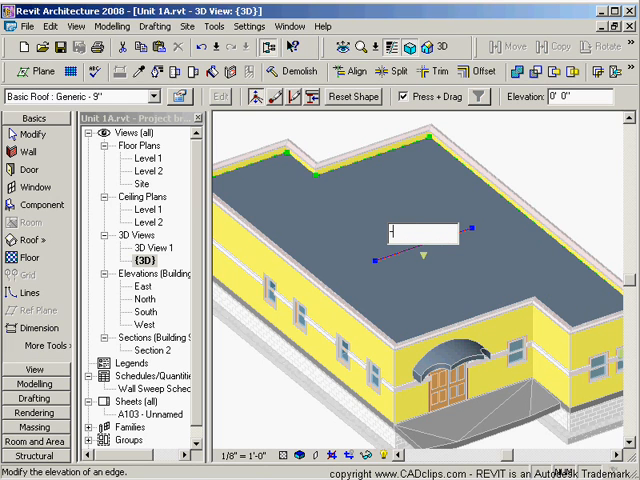
pyautogui.write('-1')
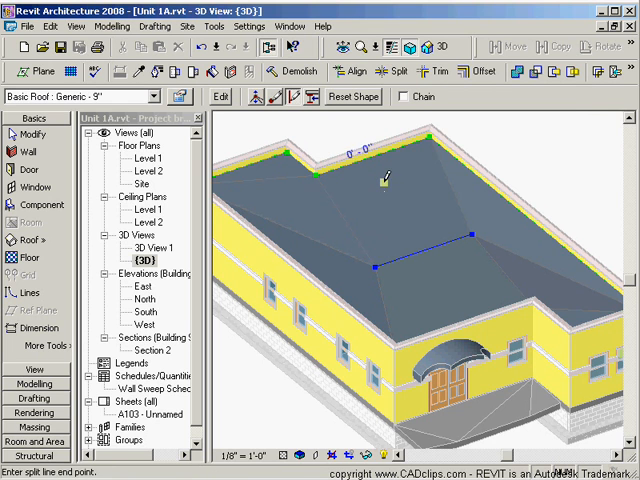
pyautogui.click(416, 228)
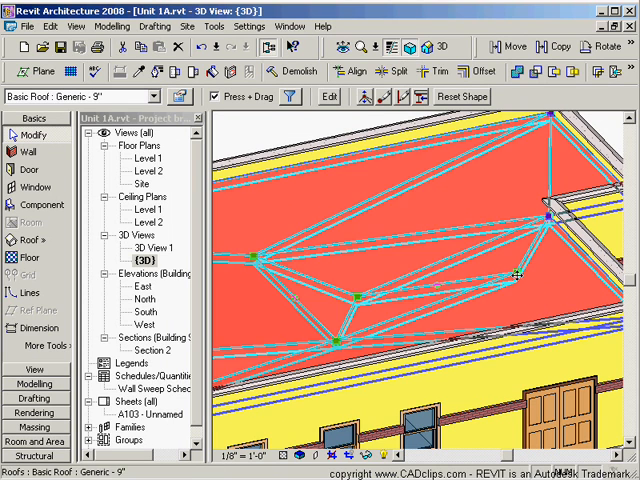
pyautogui.moveTo(510, 280)
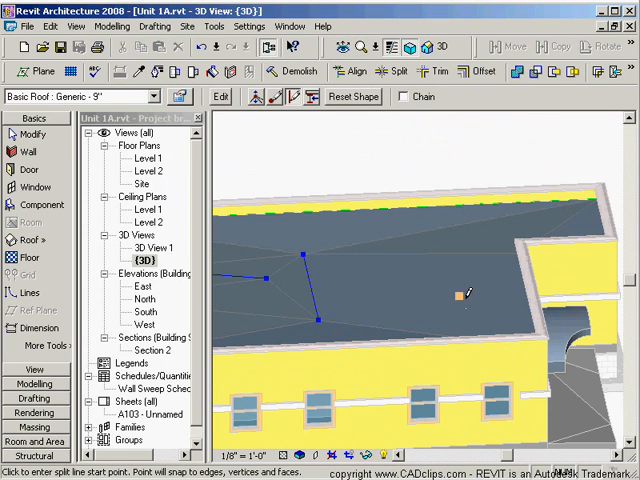
pyautogui.click(464, 296)
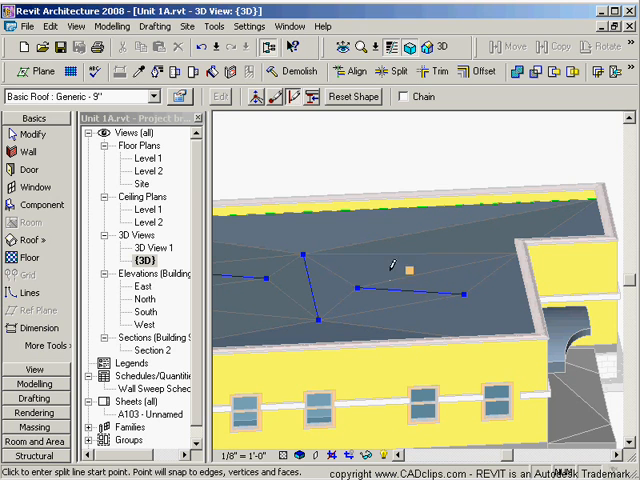
pyautogui.moveTo(476, 264)
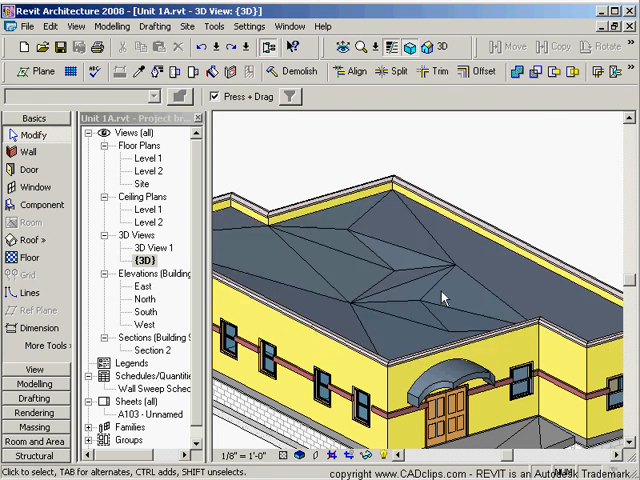
# - View the roof's triangulated sloped faces from above in the Site plan
pyautogui.doubleClick(144, 184)
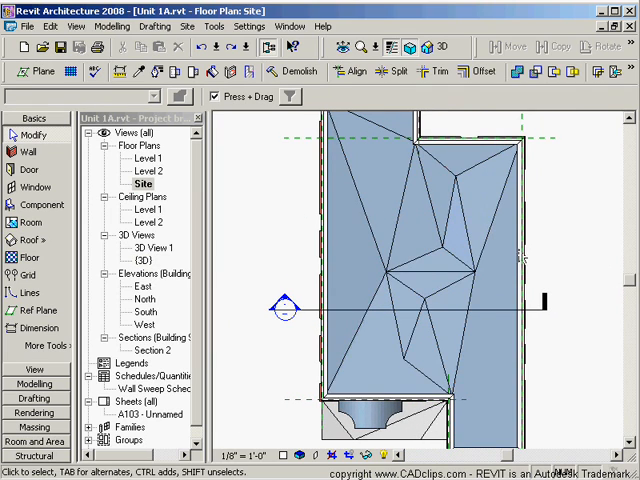
pyautogui.click(416, 200)
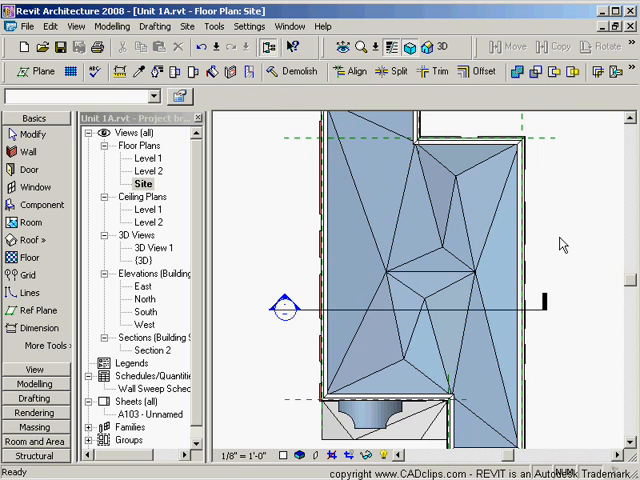
pyautogui.click(440, 48)
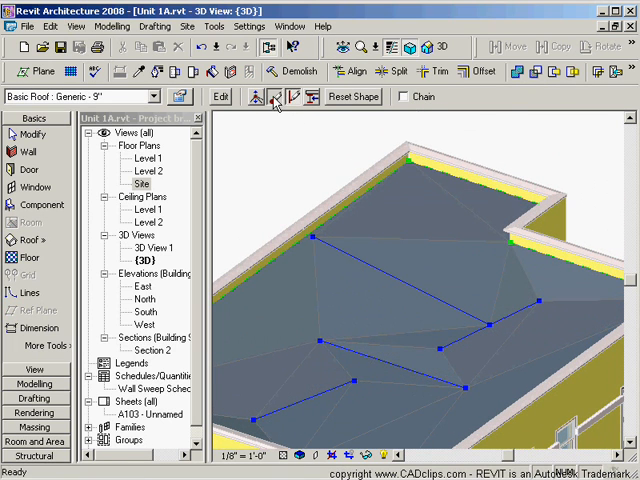
# - Start adding more split lines across the faceted roof
pyautogui.click(276, 96)
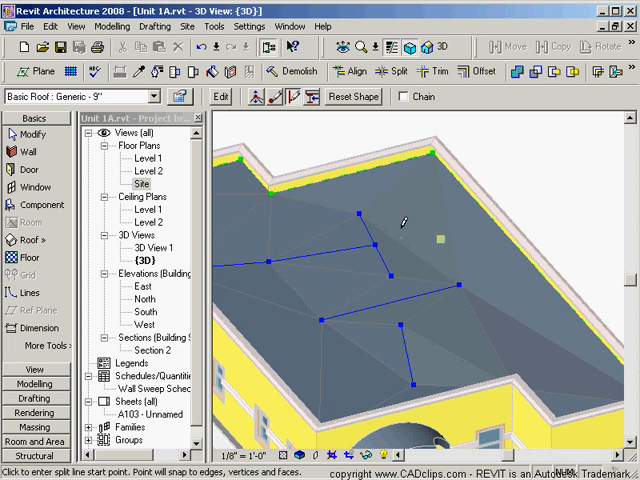
pyautogui.moveTo(466, 240)
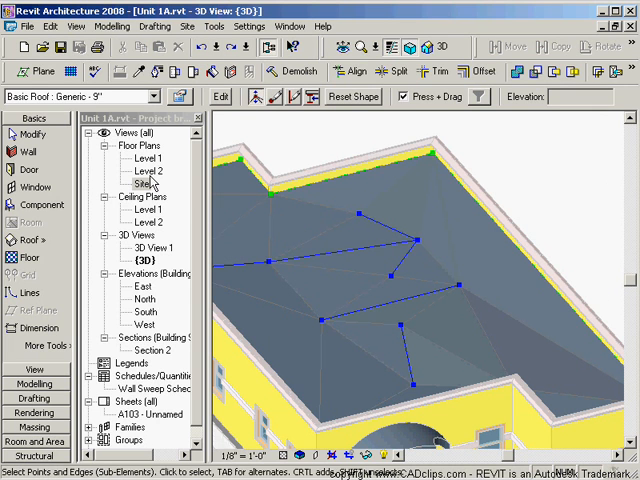
# - Inspect and select the triangulated roof in the Site plan, then return to 3D
pyautogui.doubleClick(142, 184)
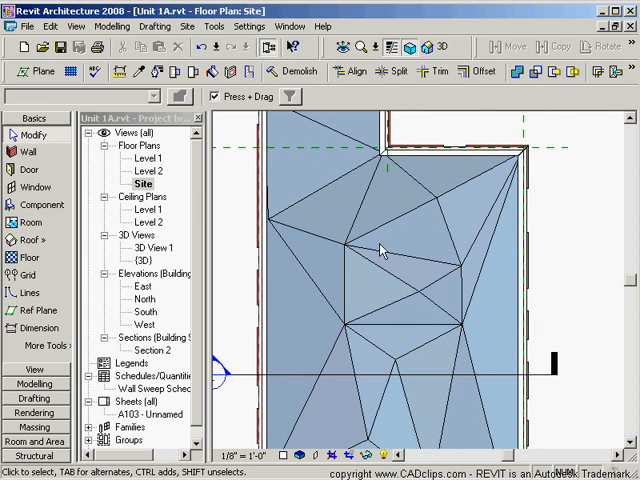
pyautogui.click(380, 250)
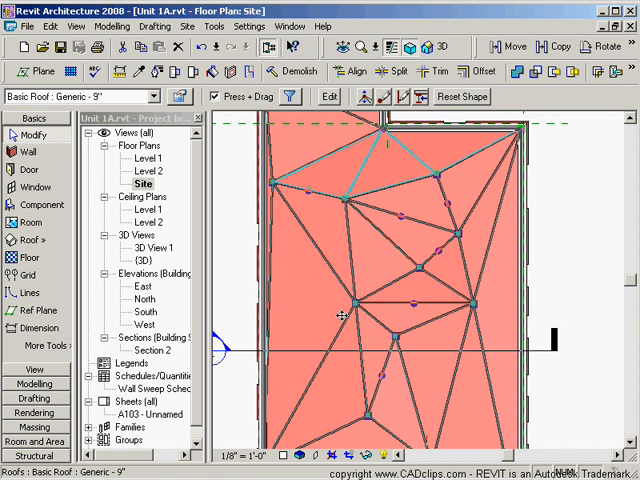
pyautogui.click(392, 216)
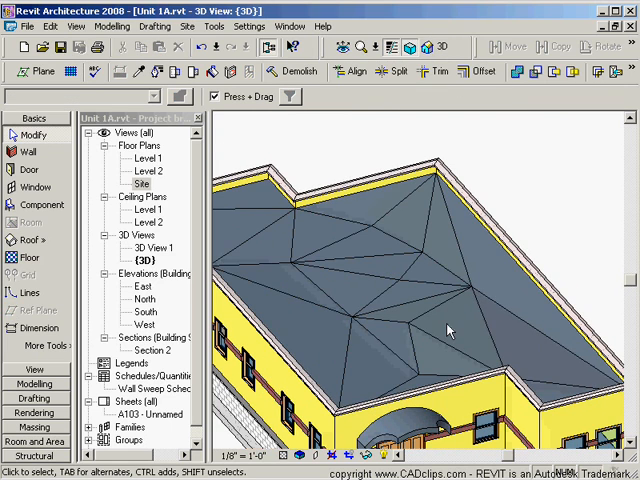
# - Select the triangulated roof so its shape can be reset flat
pyautogui.click(448, 330)
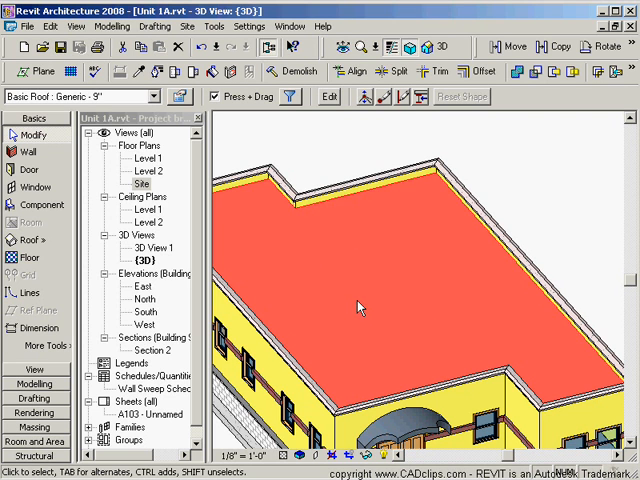
pyautogui.moveTo(436, 334)
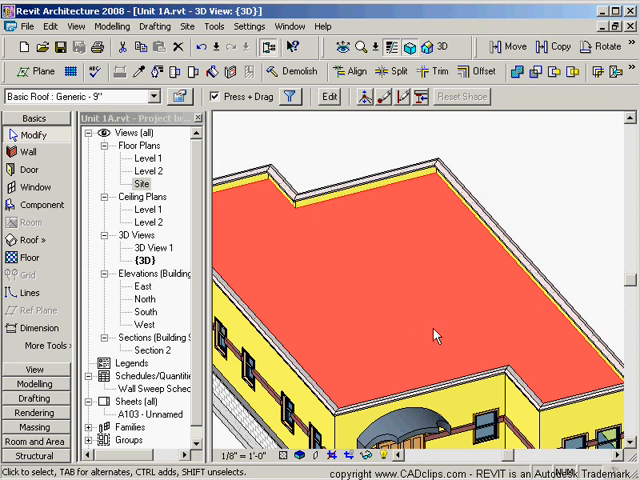
pyautogui.moveTo(438, 270)
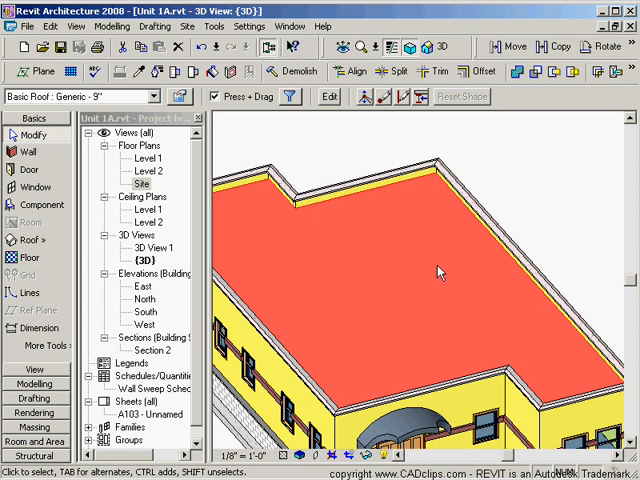
pyautogui.moveTo(368, 266)
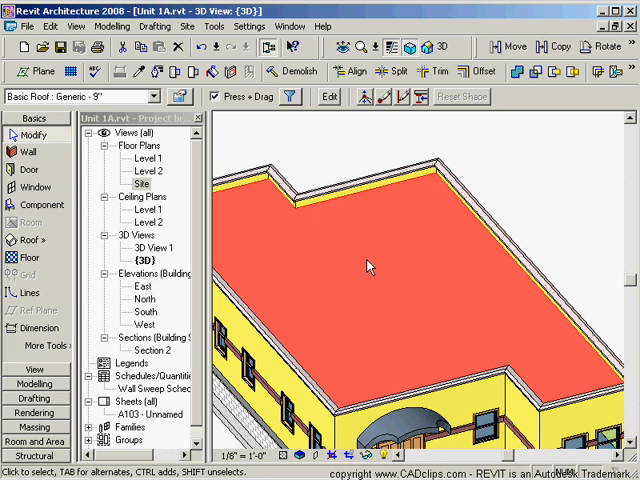
pyautogui.moveTo(406, 230)
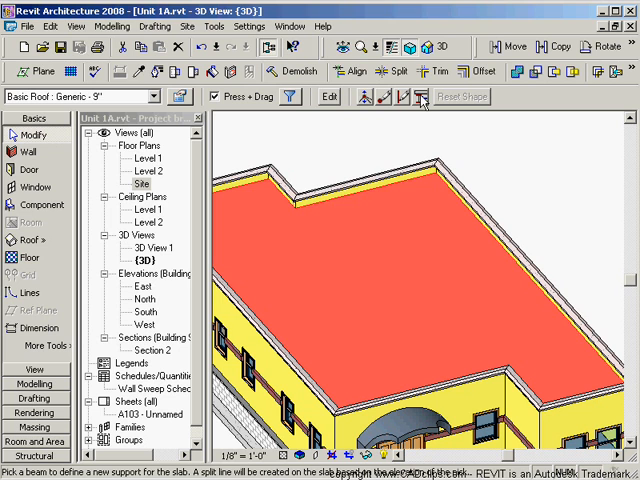
pyautogui.moveTo(424, 98)
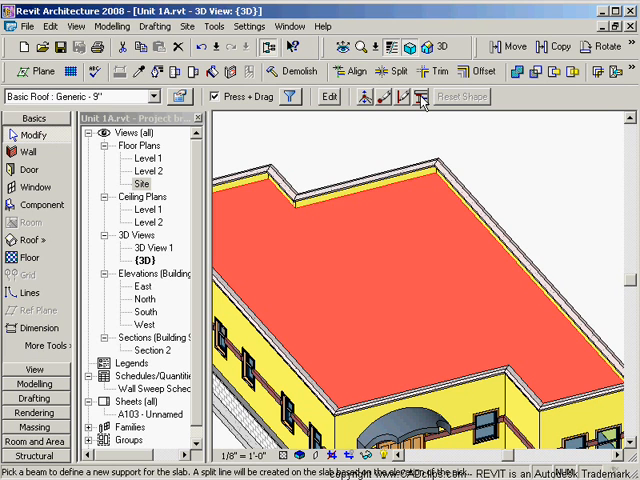